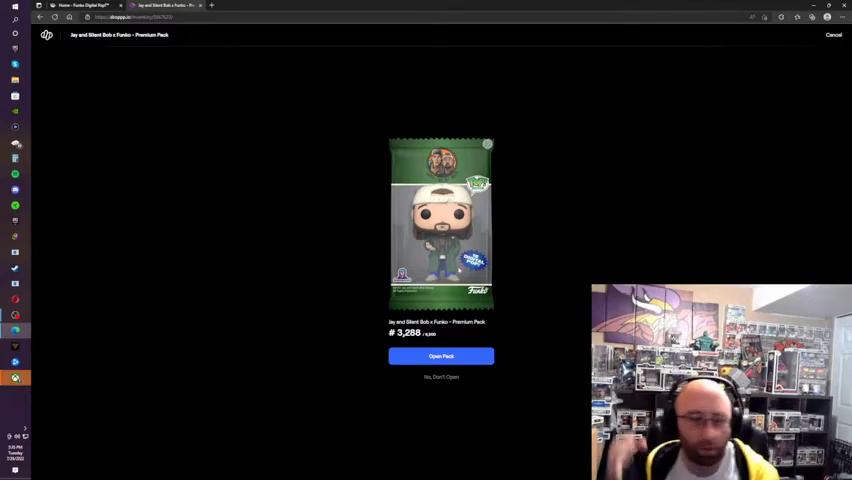
# Step: Open the Jay and Silent Bob Premium Pack, revealing the Series Coin as 1 of 16
pyautogui.click(441, 356)
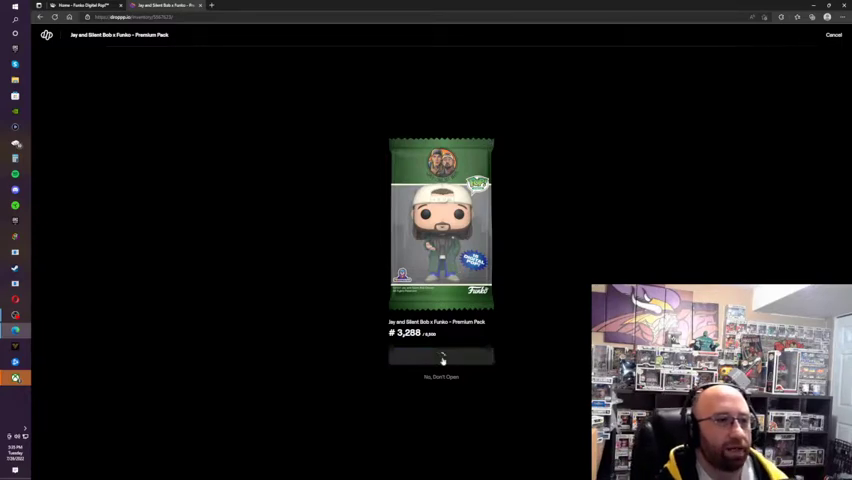
pyautogui.click(441, 356)
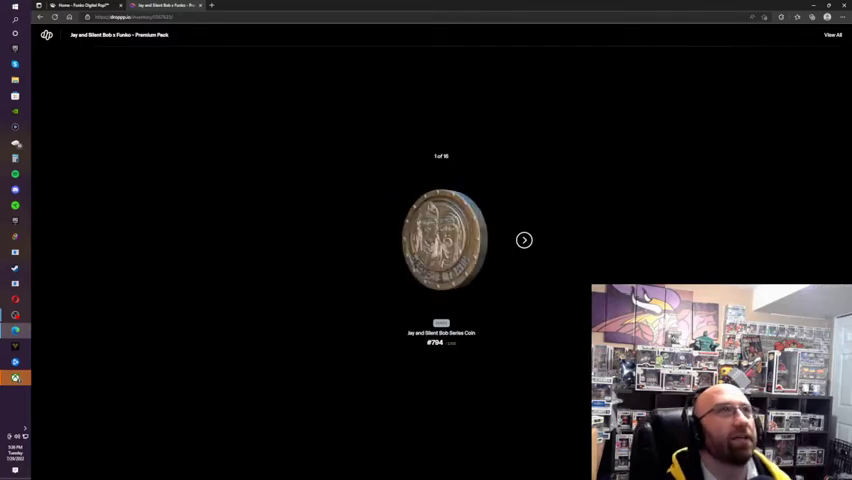
# Step: Step to item 7: second coin, Mooby Mascot, two Chronics, Bluntman and Iron Bob
pyautogui.click(524, 240)
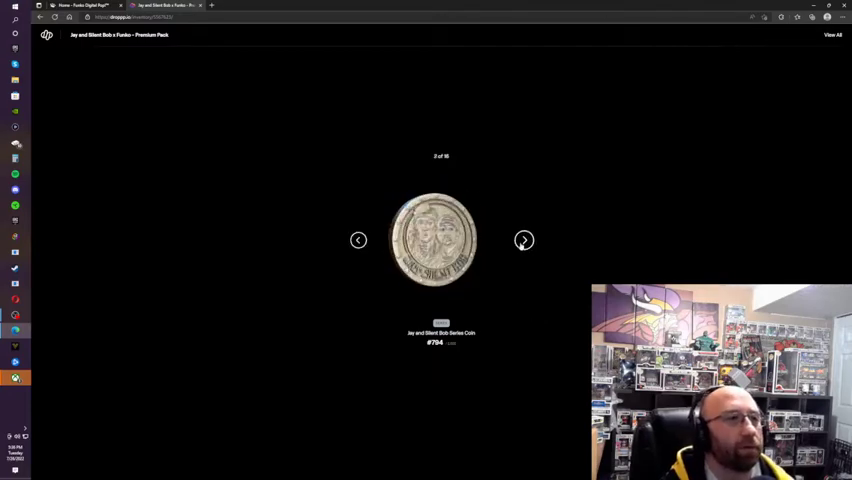
pyautogui.click(524, 240)
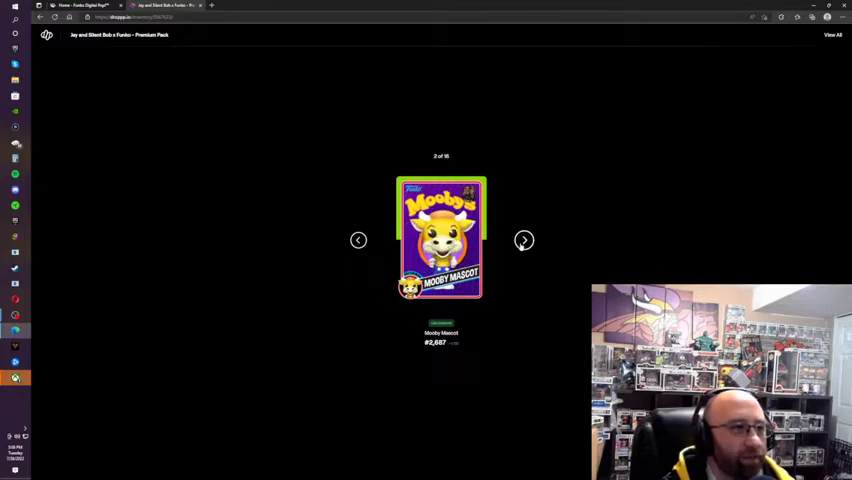
pyautogui.click(524, 240)
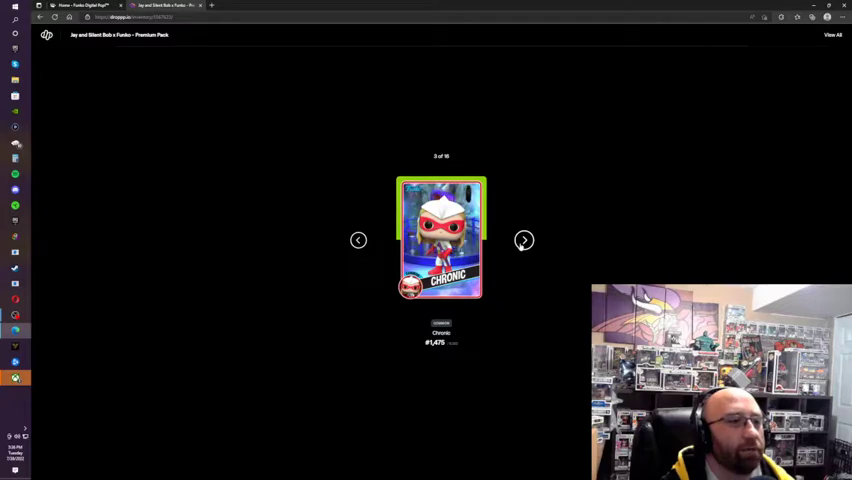
pyautogui.click(524, 240)
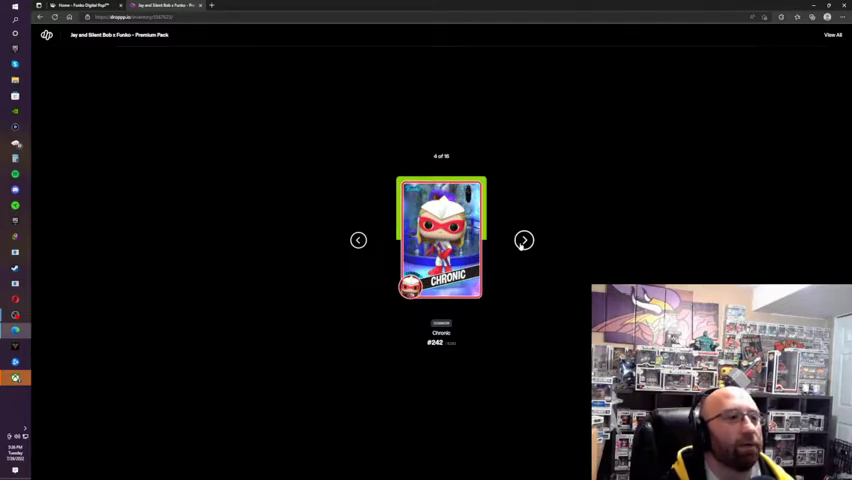
pyautogui.click(524, 240)
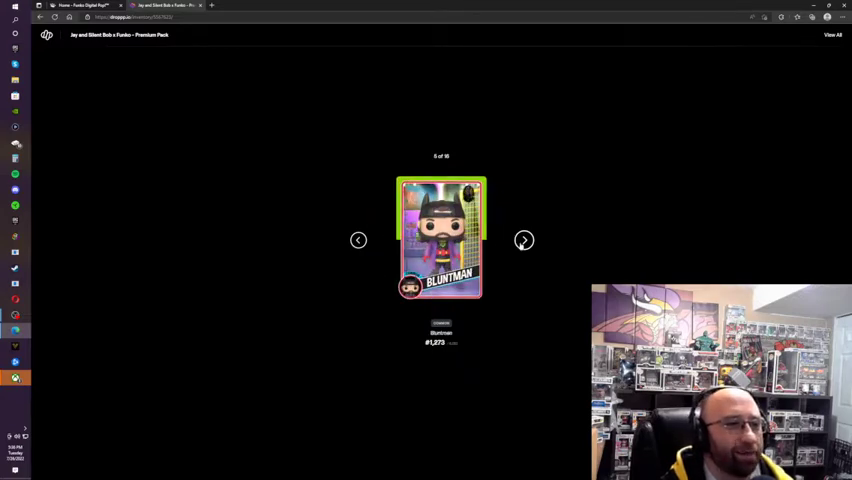
pyautogui.click(524, 240)
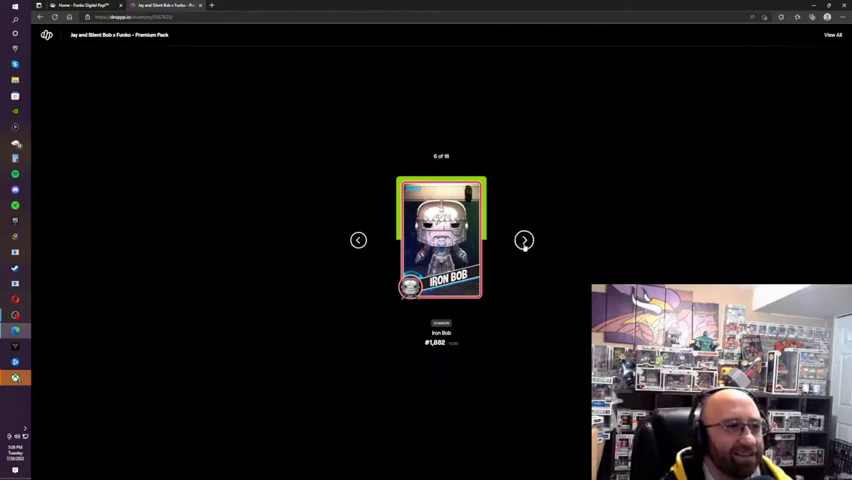
pyautogui.click(524, 240)
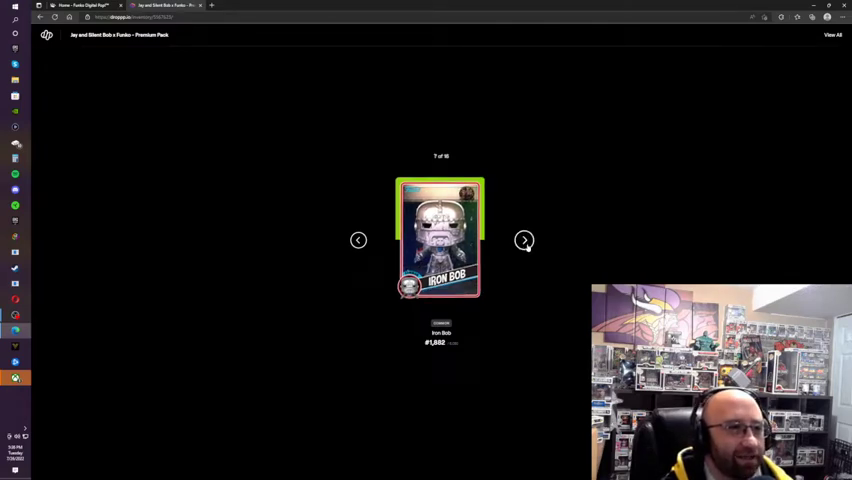
# Step: Advance to item 14, past two Jays, Silent Bob, a gray Chronic and Mooby Mascots
pyautogui.click(524, 240)
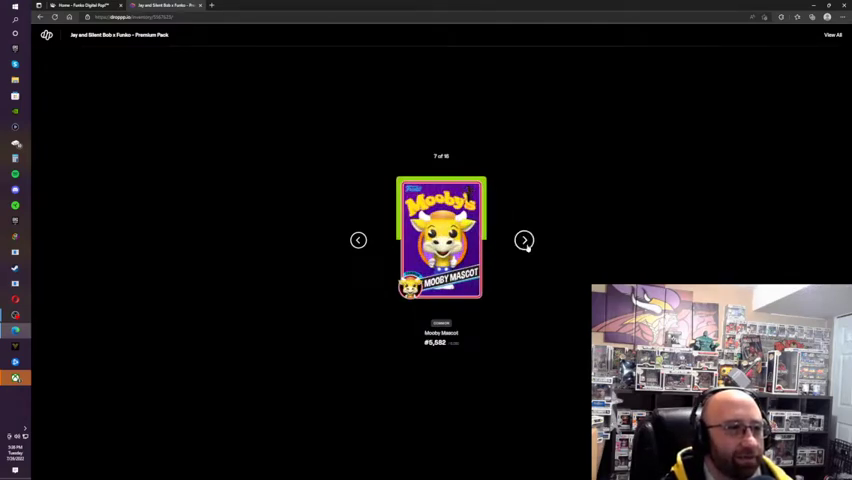
pyautogui.click(524, 240)
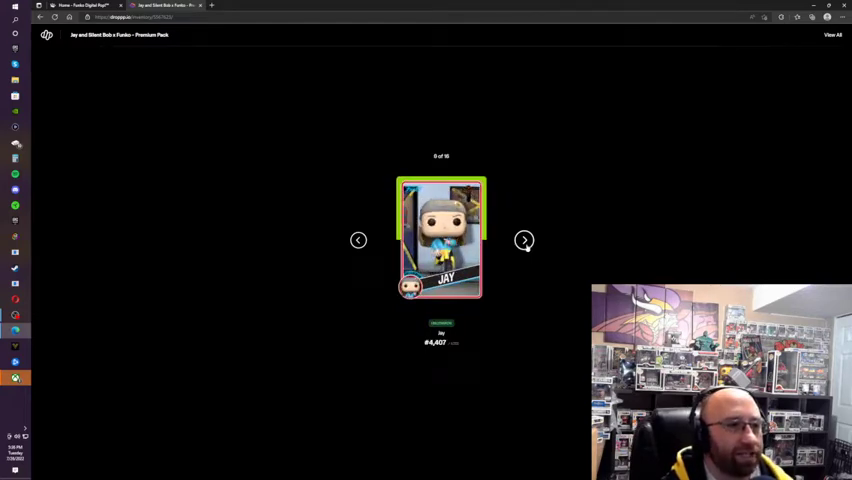
pyautogui.click(524, 240)
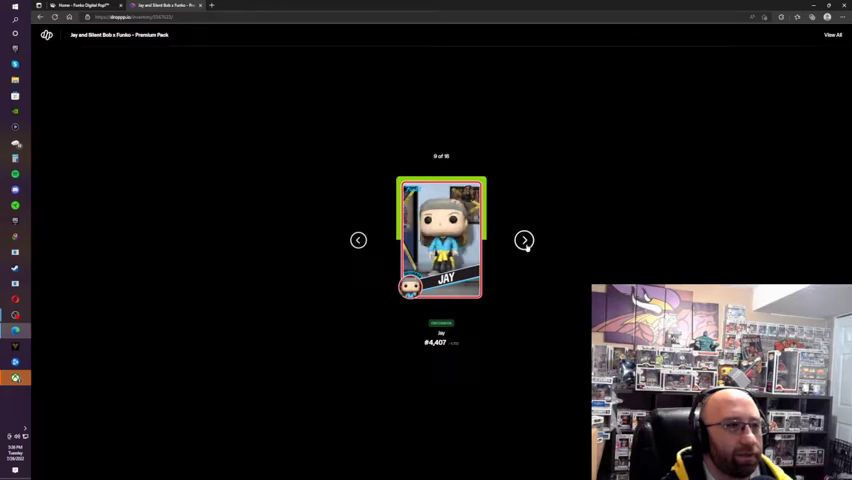
pyautogui.click(524, 240)
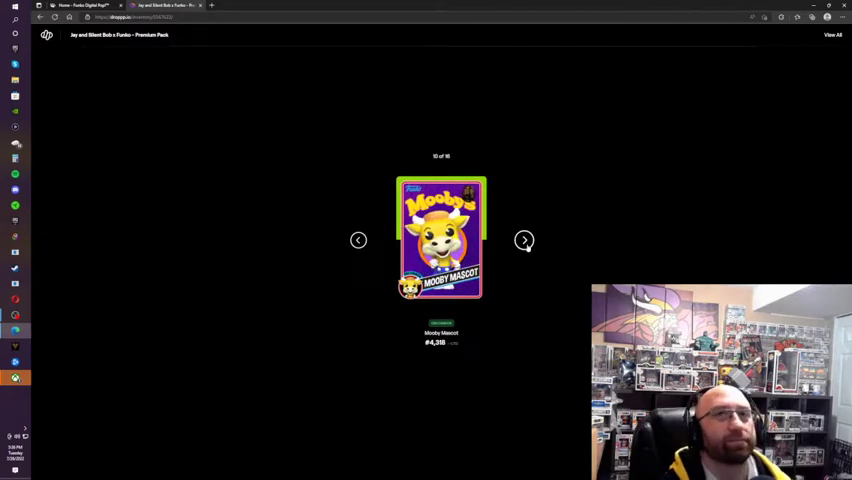
pyautogui.click(524, 240)
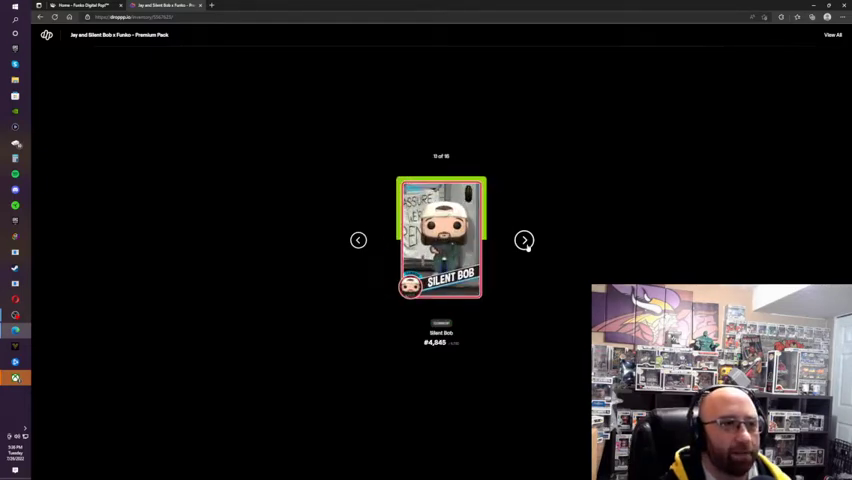
pyautogui.click(524, 240)
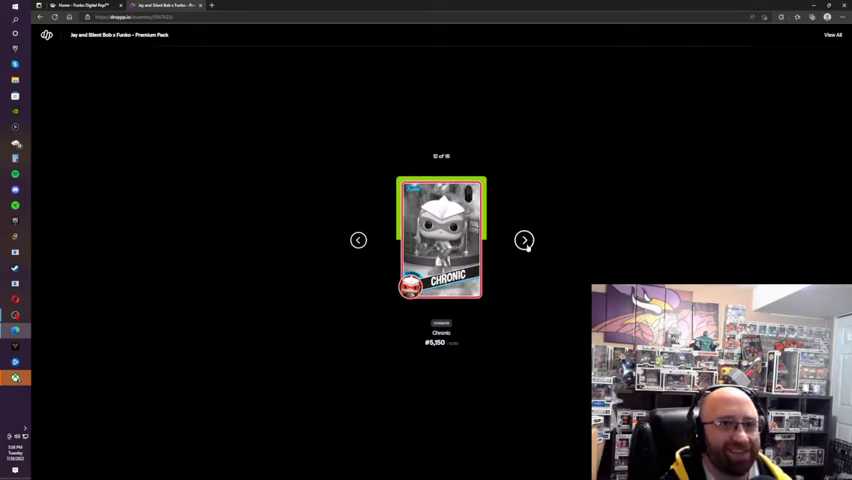
pyautogui.click(524, 240)
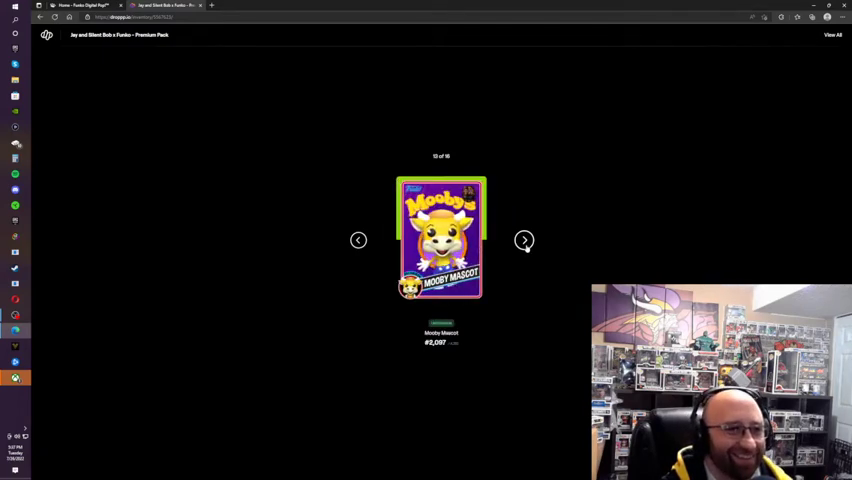
pyautogui.click(524, 240)
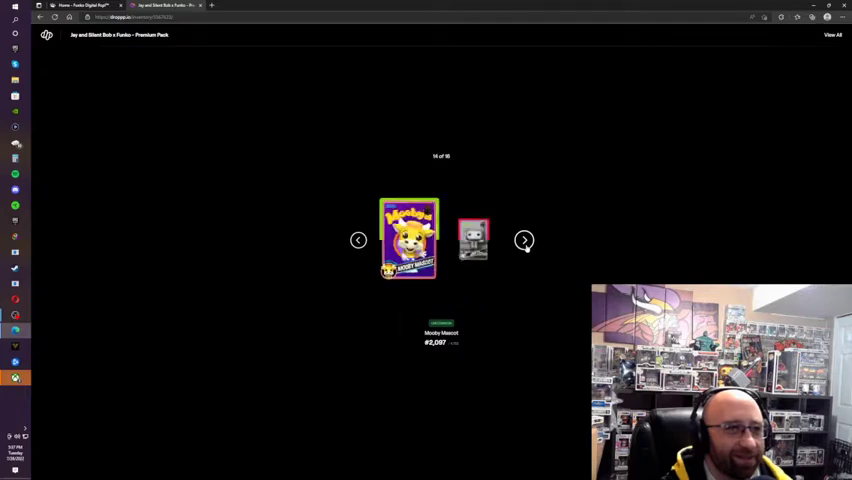
# Step: Reveal the last cards, including Jay with No Pants, and view all 16 in a grid
pyautogui.click(524, 240)
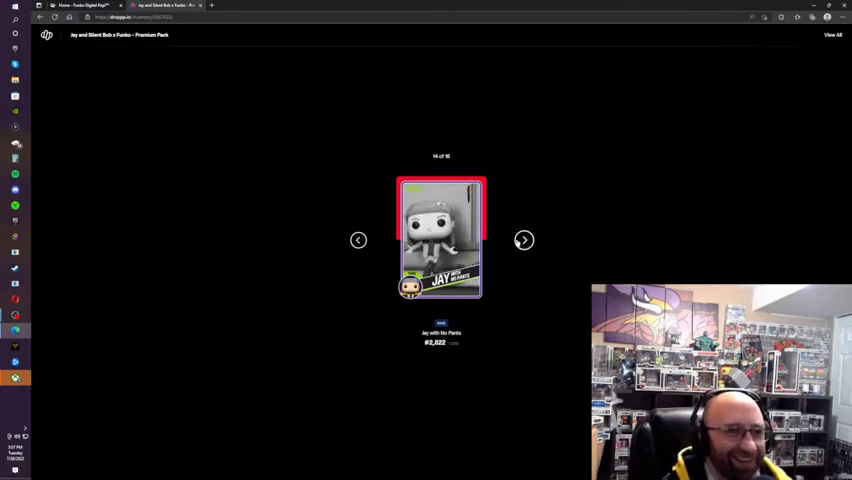
pyautogui.click(524, 240)
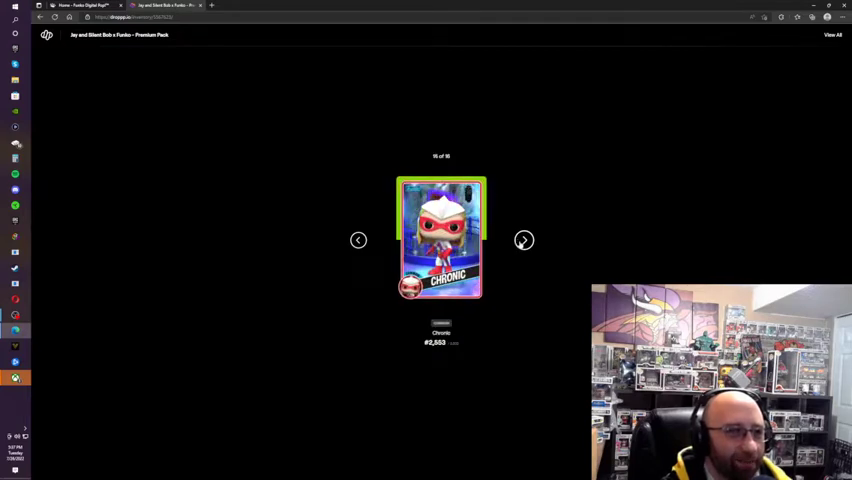
pyautogui.click(524, 240)
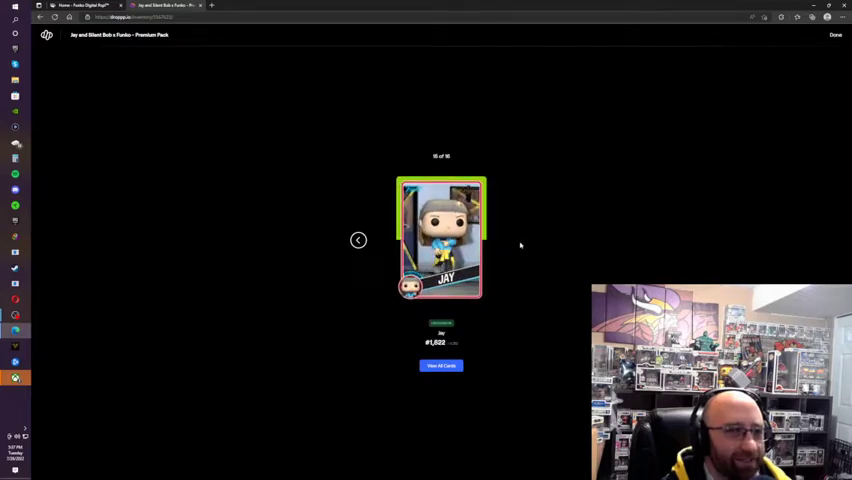
pyautogui.click(441, 365)
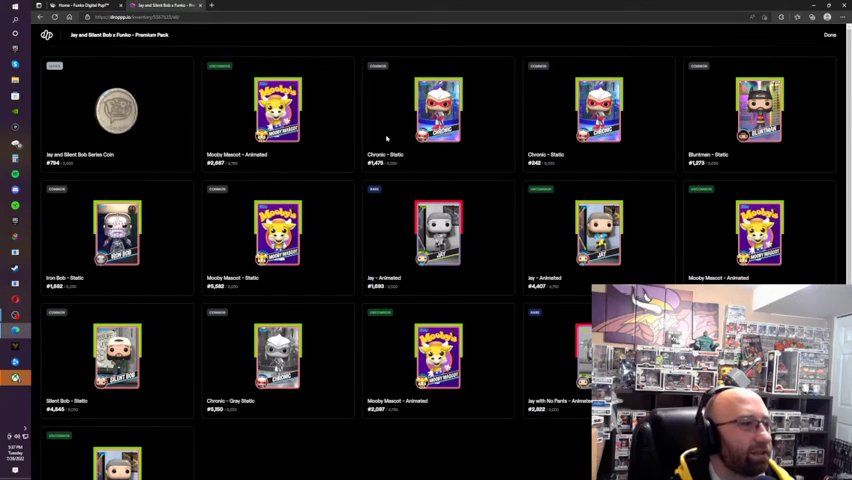
# Step: Finish with the card grid and start opening the remaining Premium Pack #709
pyautogui.scroll(-3)
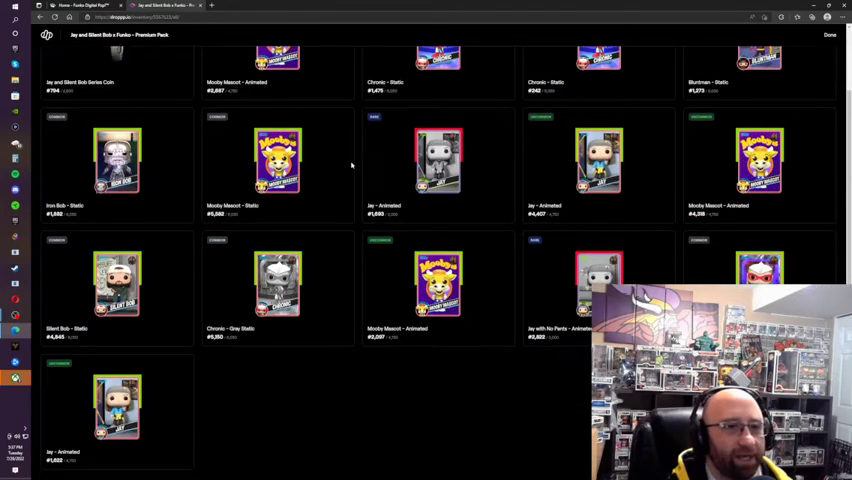
pyautogui.scroll(3)
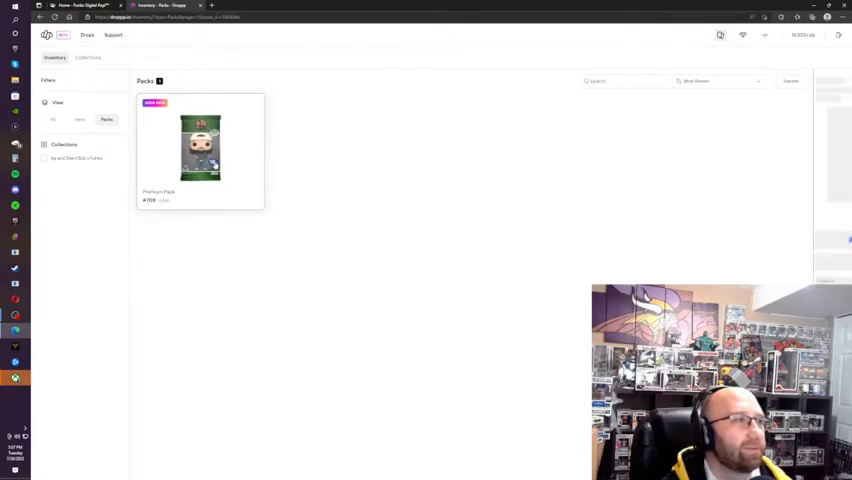
pyautogui.click(200, 148)
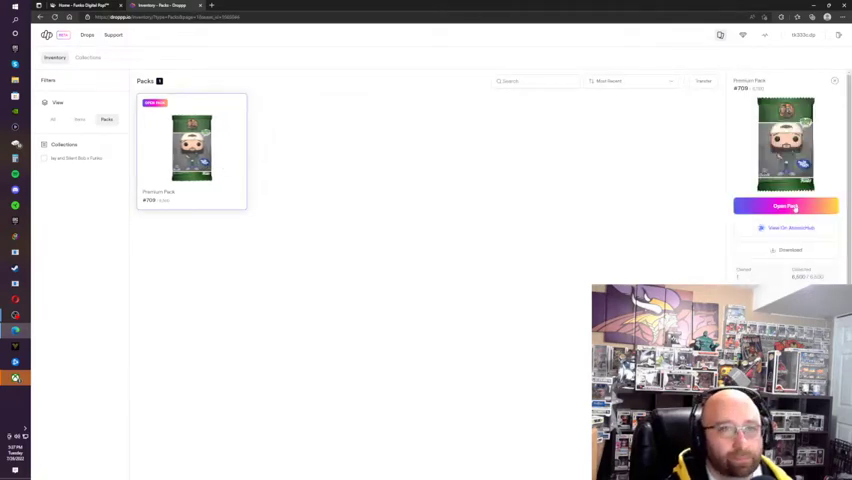
pyautogui.click(785, 207)
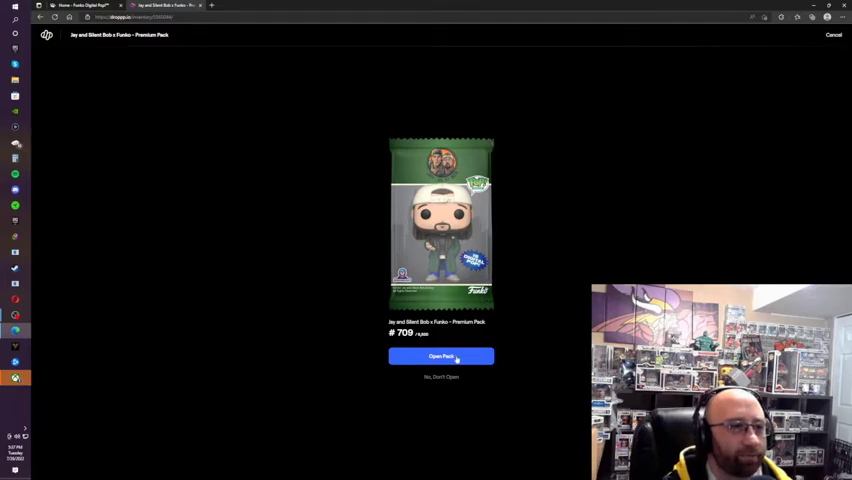
# Step: Confirm opening Premium Pack #709, revealing Mooby Mascot as card 1 of 15
pyautogui.click(441, 356)
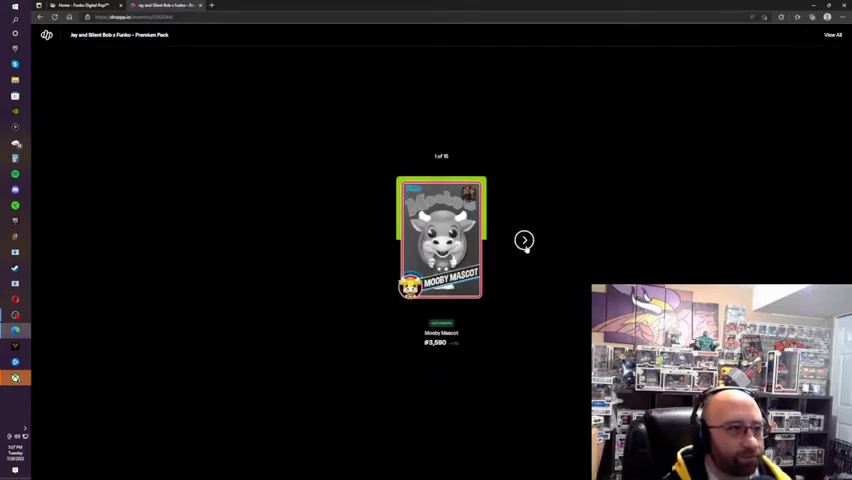
# Step: Step through the second pack's reveal up to card 9 of 15
pyautogui.click(524, 240)
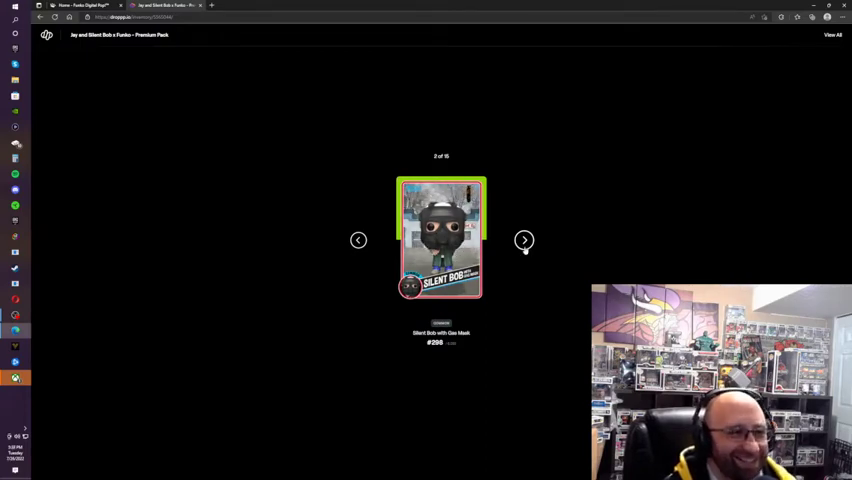
pyautogui.click(524, 240)
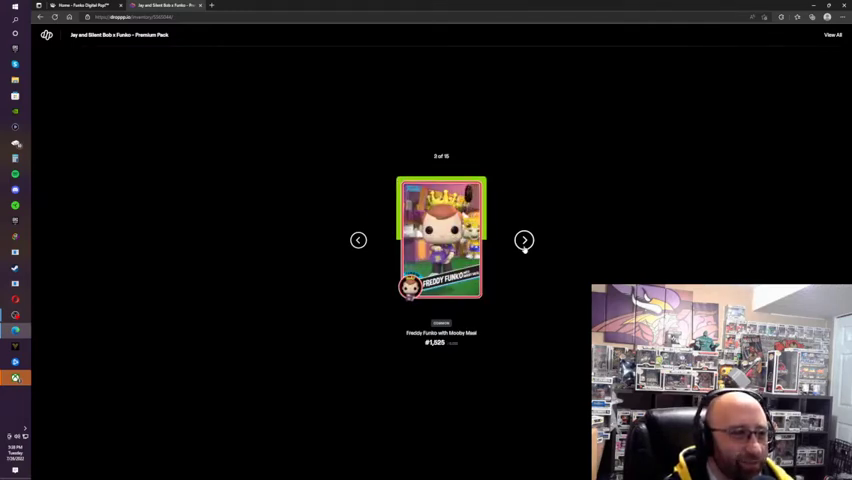
pyautogui.click(524, 240)
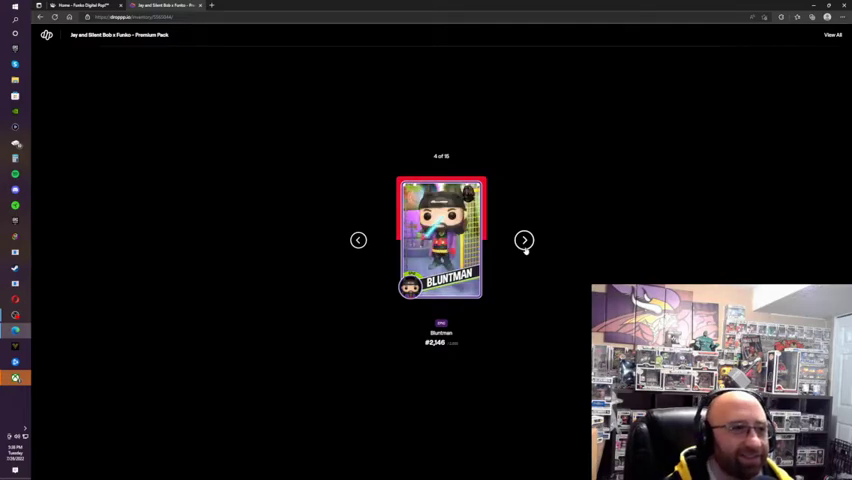
pyautogui.click(524, 240)
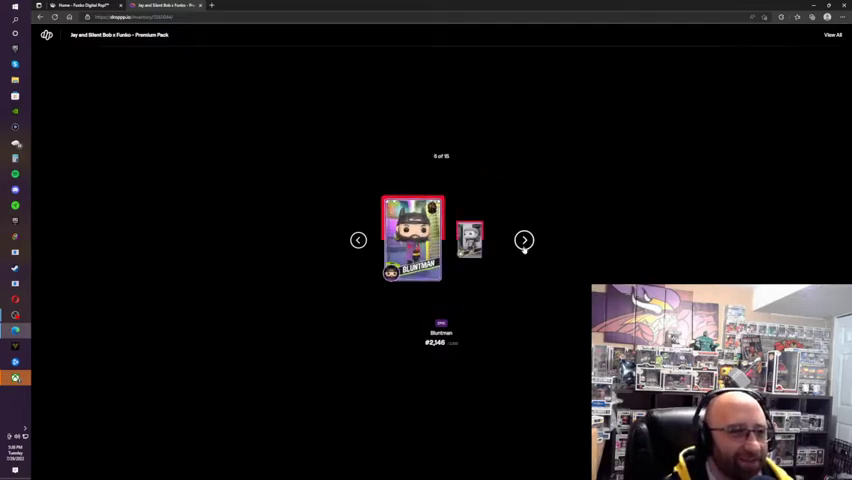
pyautogui.click(524, 240)
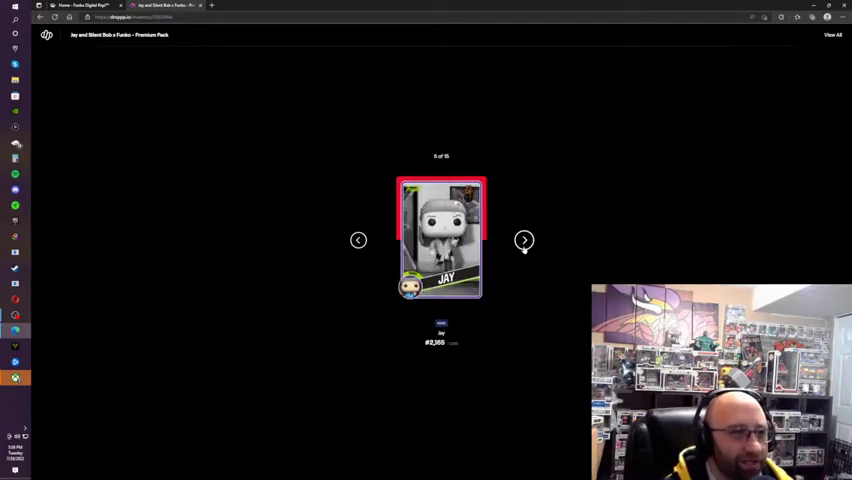
pyautogui.click(524, 240)
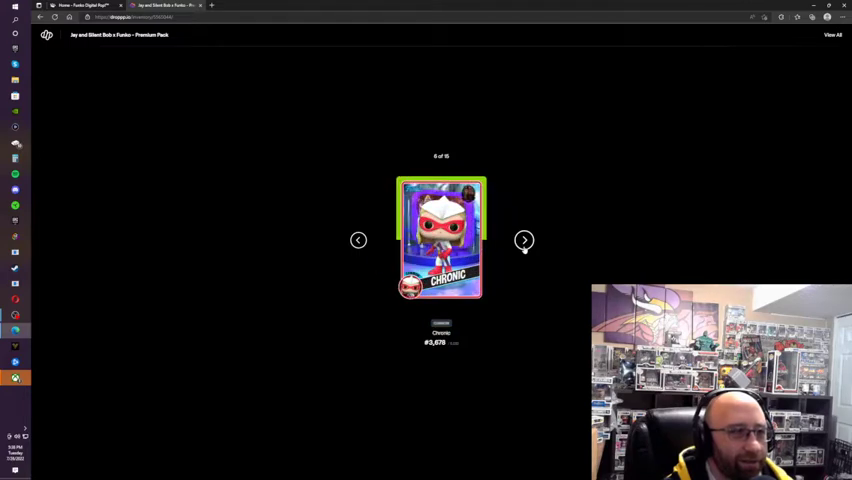
pyautogui.click(524, 240)
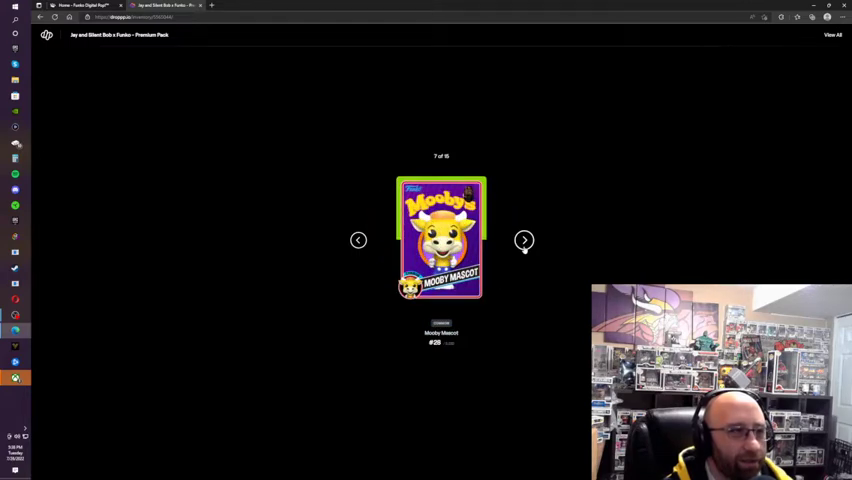
pyautogui.click(524, 240)
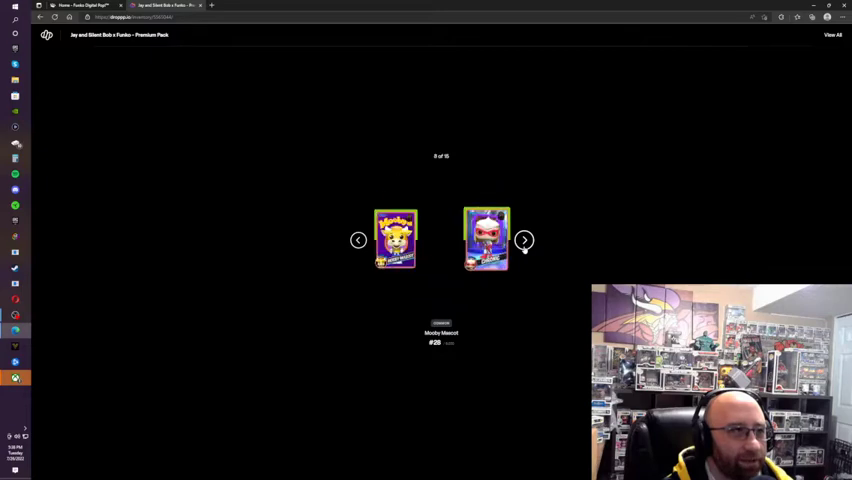
# Step: Reveal the remaining cards through 15 and return to the now-empty Packs inventory
pyautogui.click(524, 240)
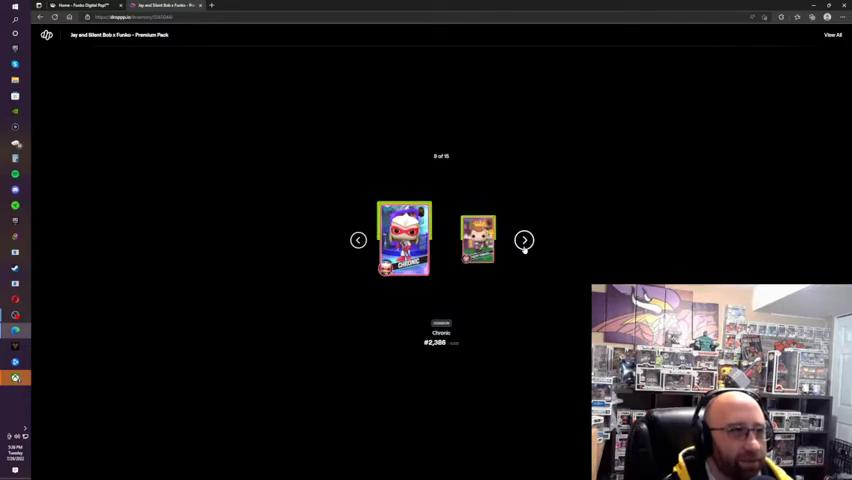
pyautogui.click(524, 240)
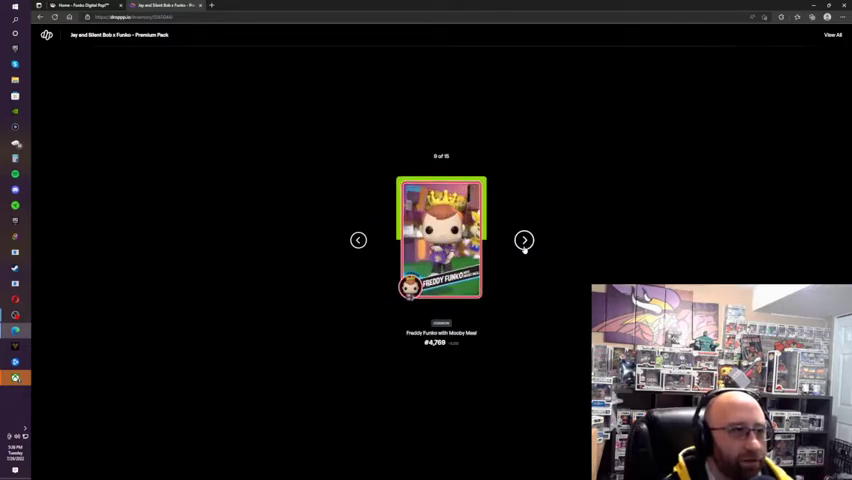
pyautogui.click(524, 240)
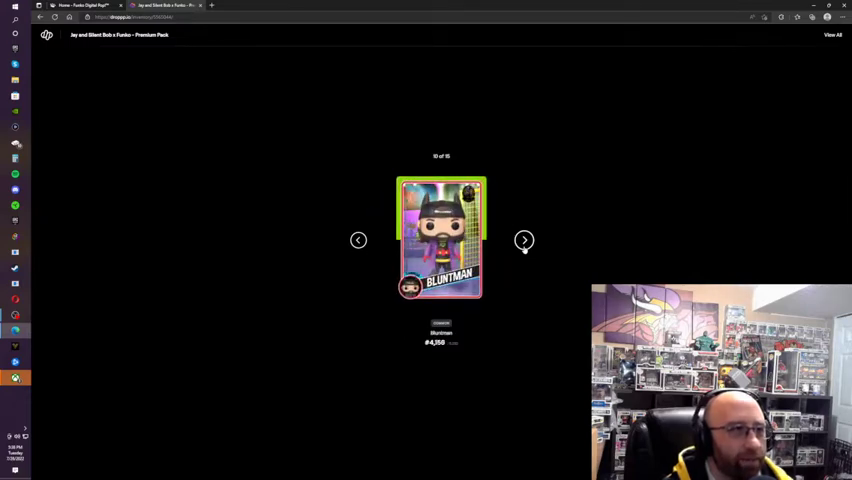
pyautogui.click(524, 240)
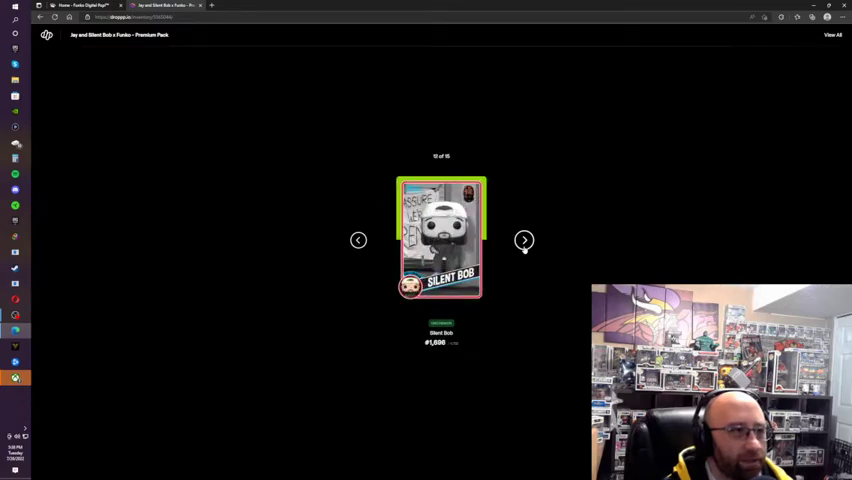
pyautogui.click(524, 240)
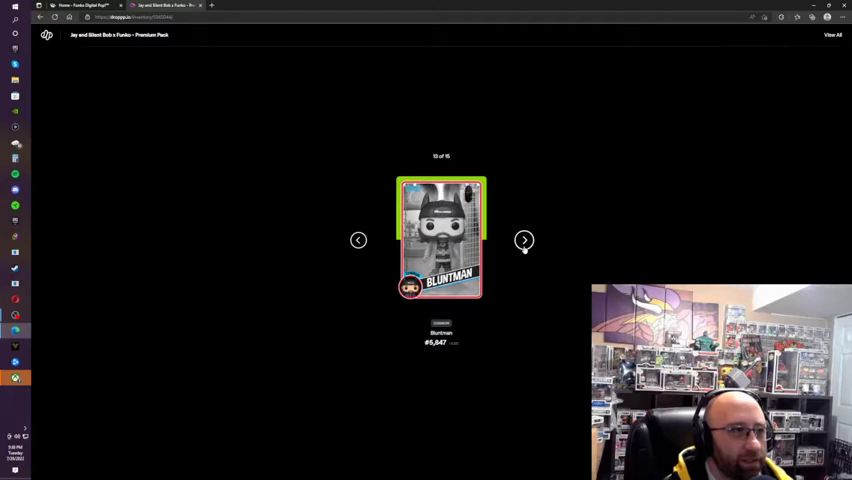
pyautogui.click(524, 240)
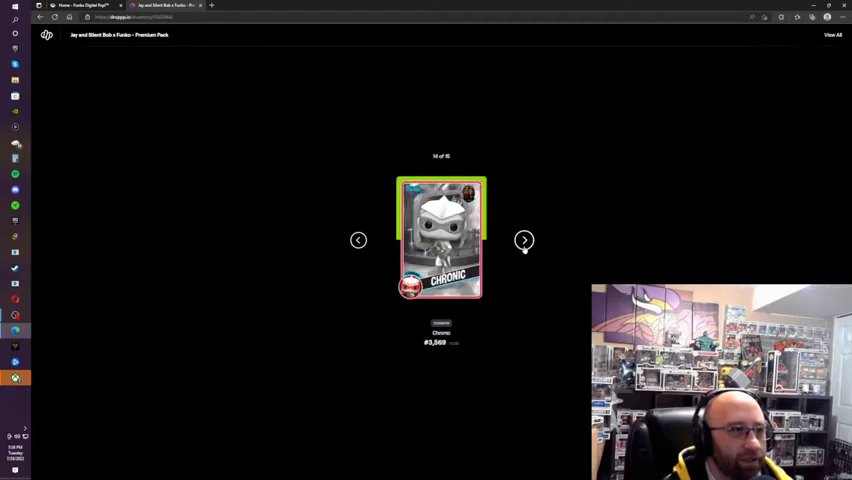
pyautogui.click(524, 240)
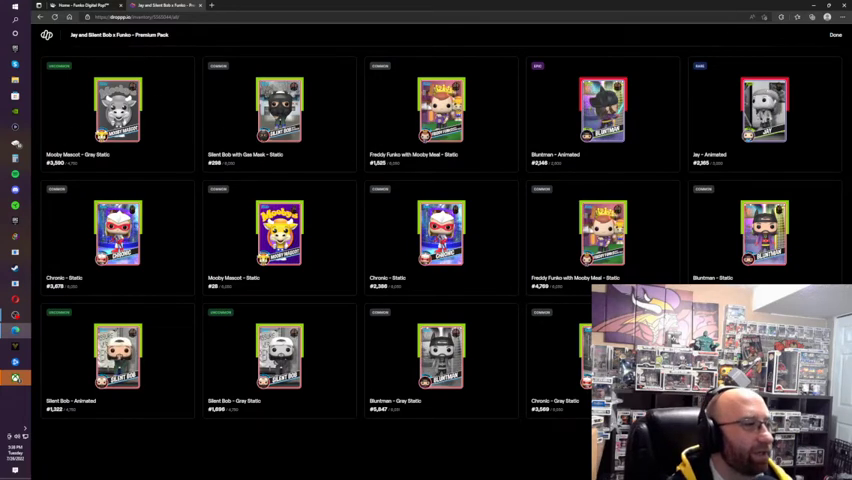
pyautogui.click(835, 35)
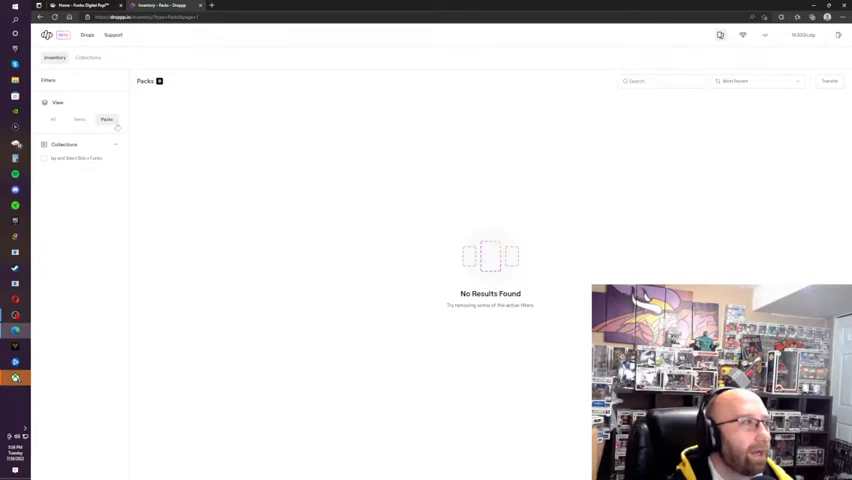
# Step: Switch the inventory filter to All and scroll through the opened items
pyautogui.click(53, 119)
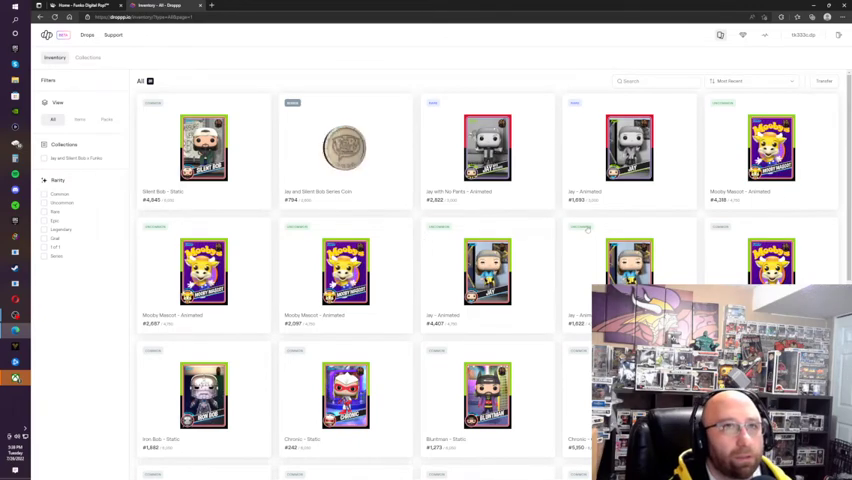
pyautogui.scroll(-3)
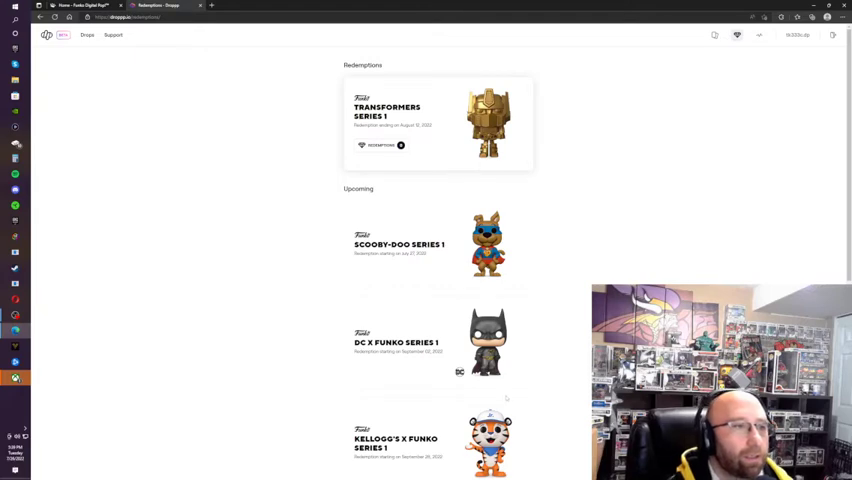
# Step: Scroll the full inventory listing Silent Bob, Series Coin and Jay cards
pyautogui.scroll(-3)
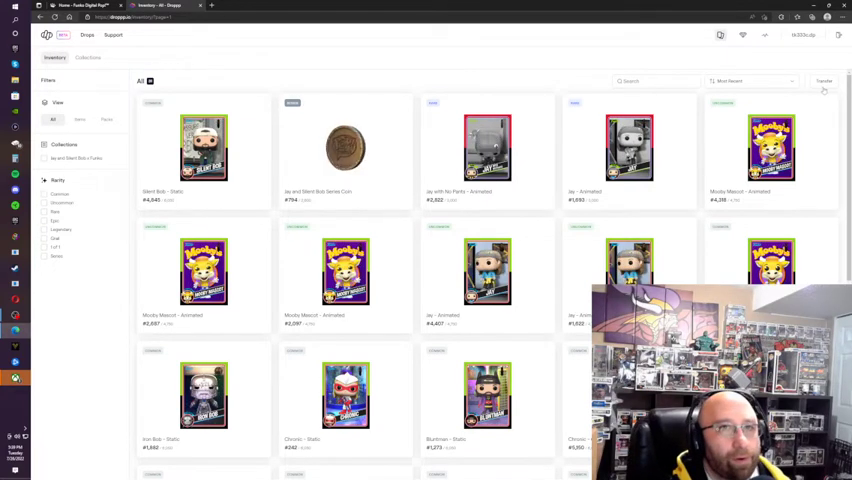
# Step: Filter the inventory view to Items and scroll to more Chronic, Bluntman and Jay cards
pyautogui.scroll(-3)
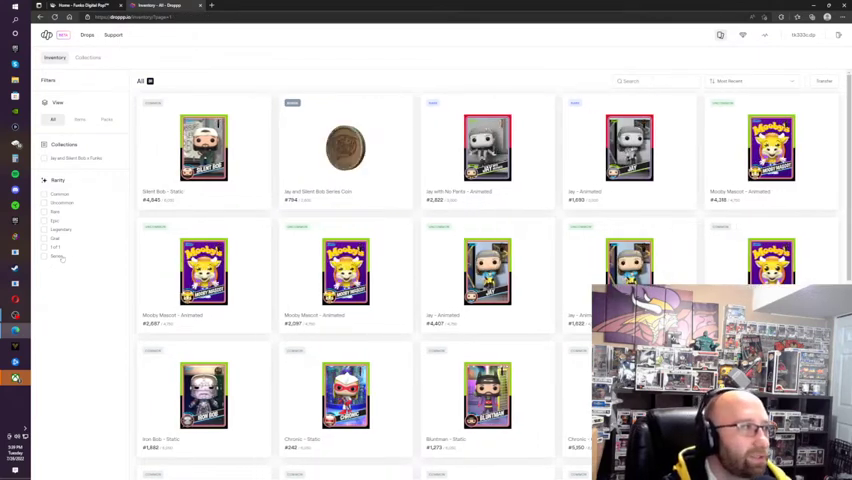
pyautogui.click(80, 120)
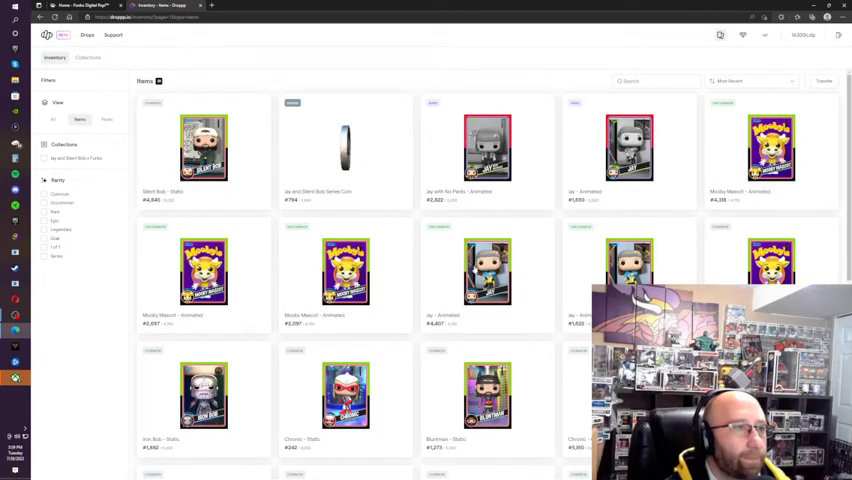
pyautogui.scroll(-3)
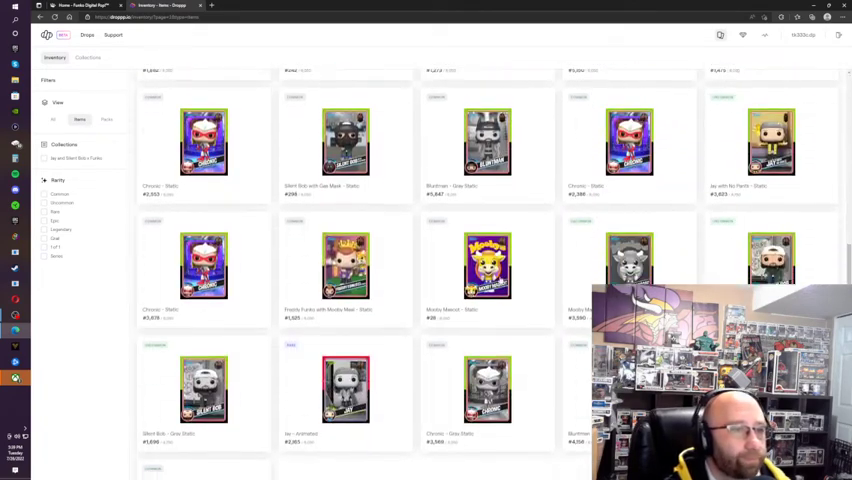